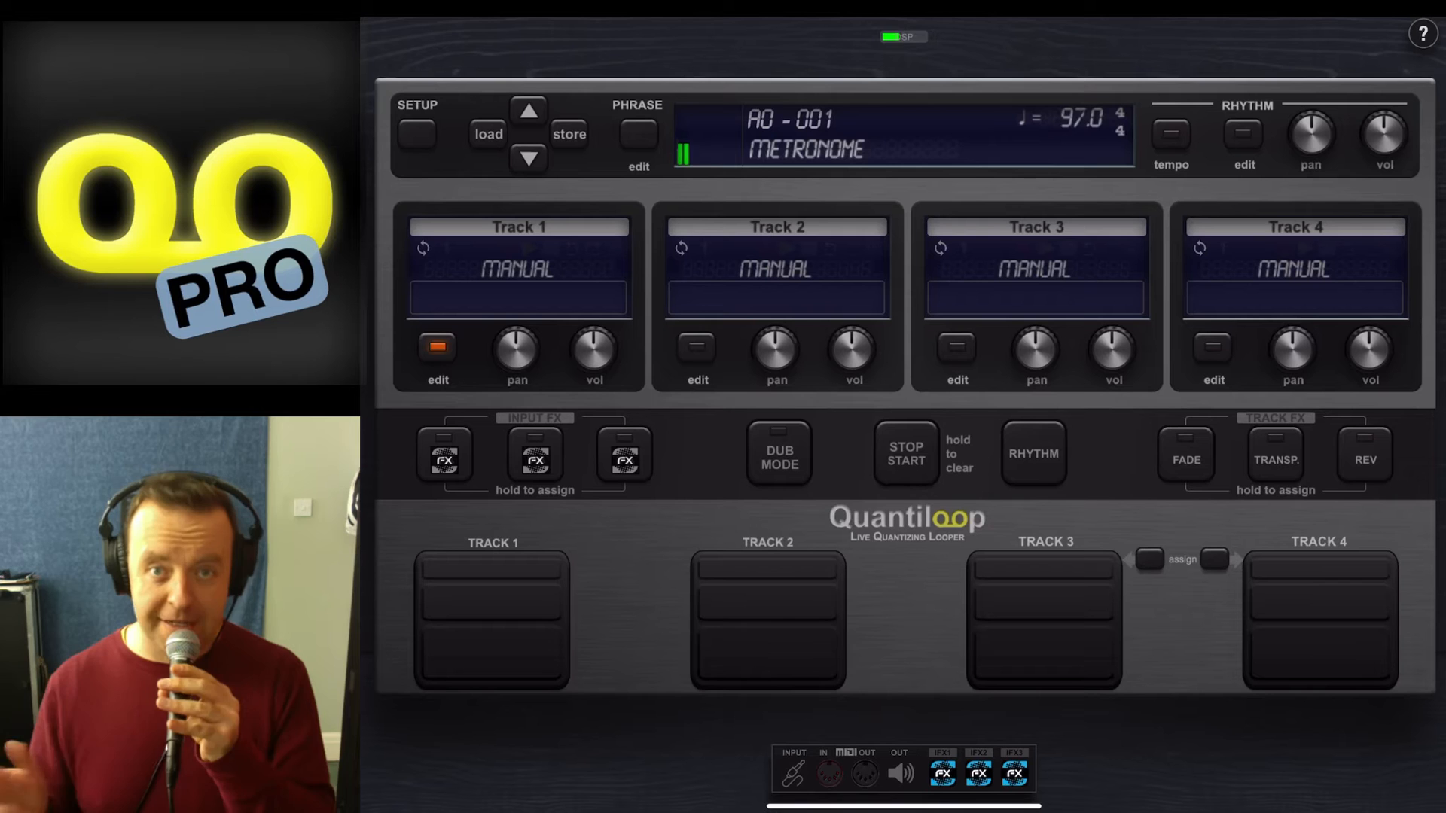
Check that the phrase play style is Parallel and close the play style options.
left_click(637, 134)
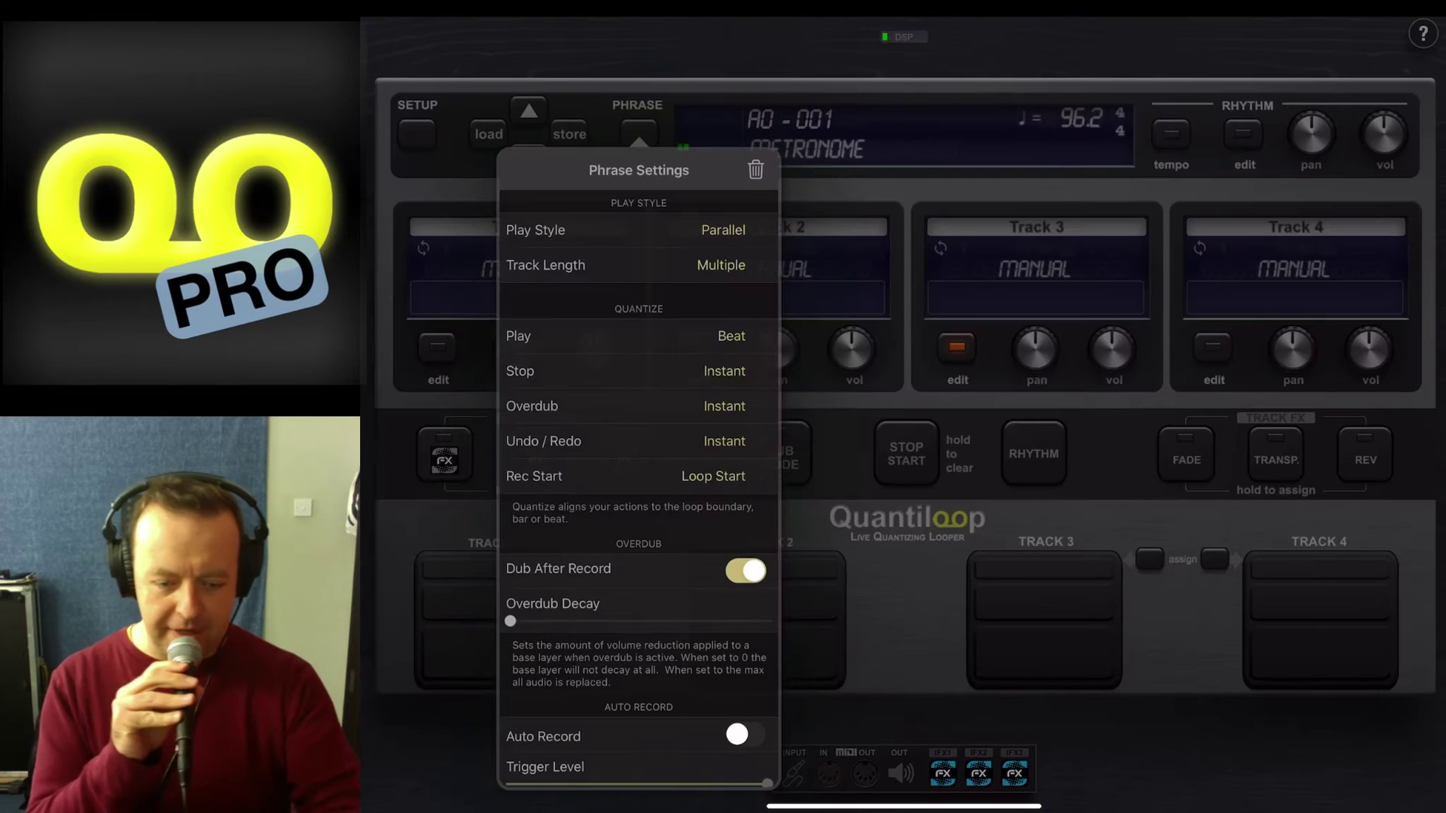
left_click(631, 230)
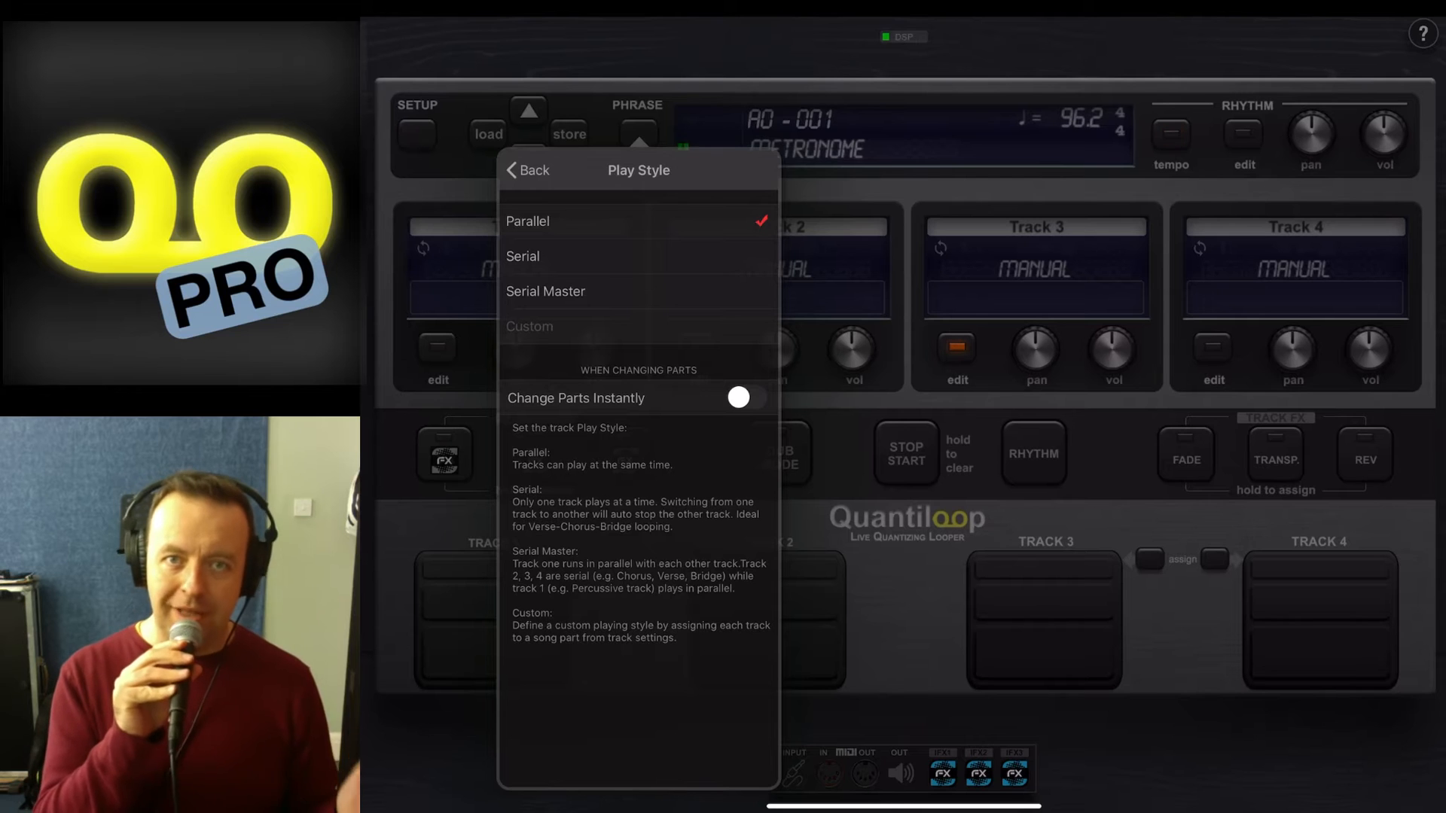
left_click(525, 170)
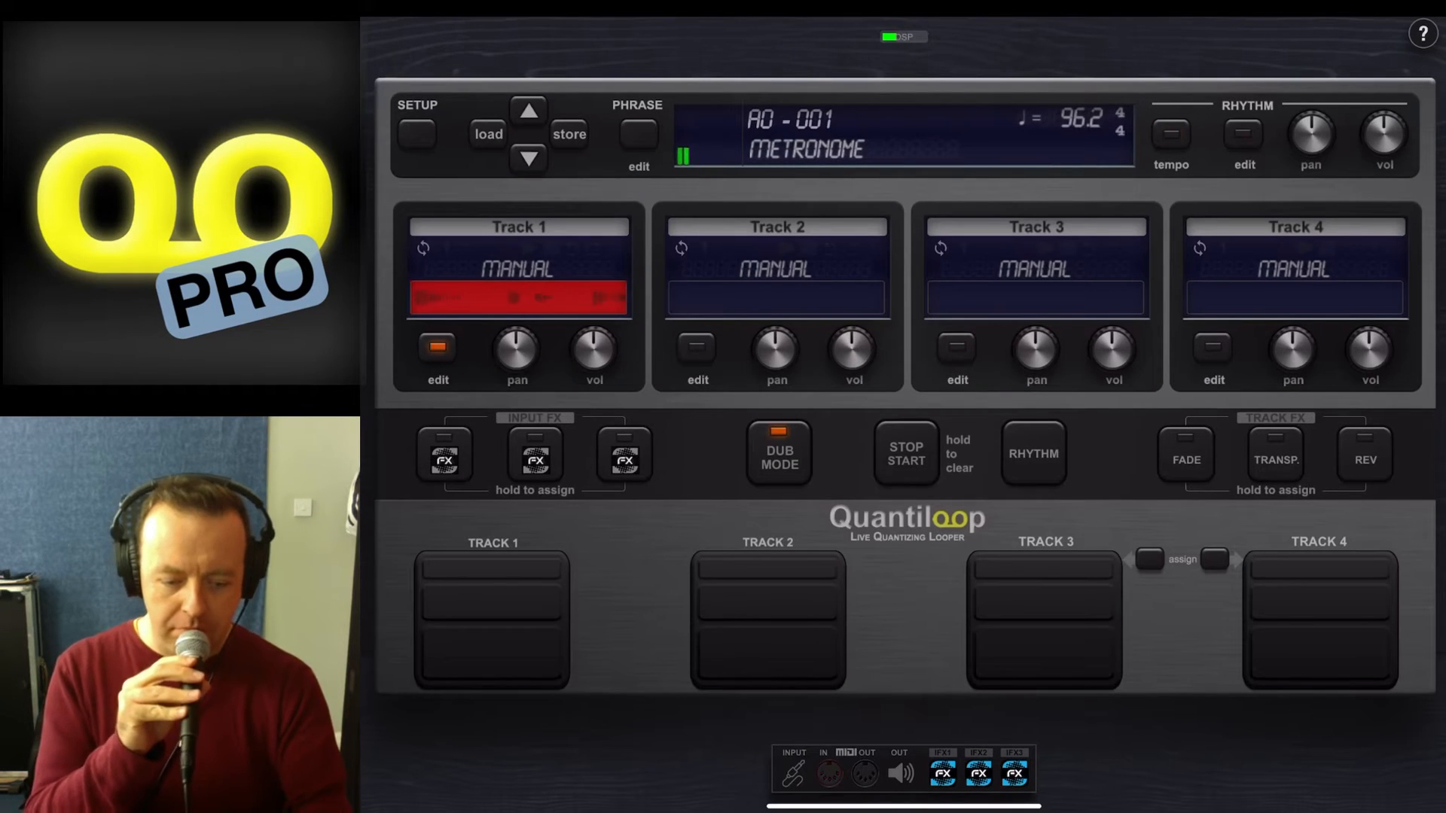
Finish the one-bar Track 1 loop, record two-bar loops on Tracks 2–4, and open phrase settings.
left_click(493, 620)
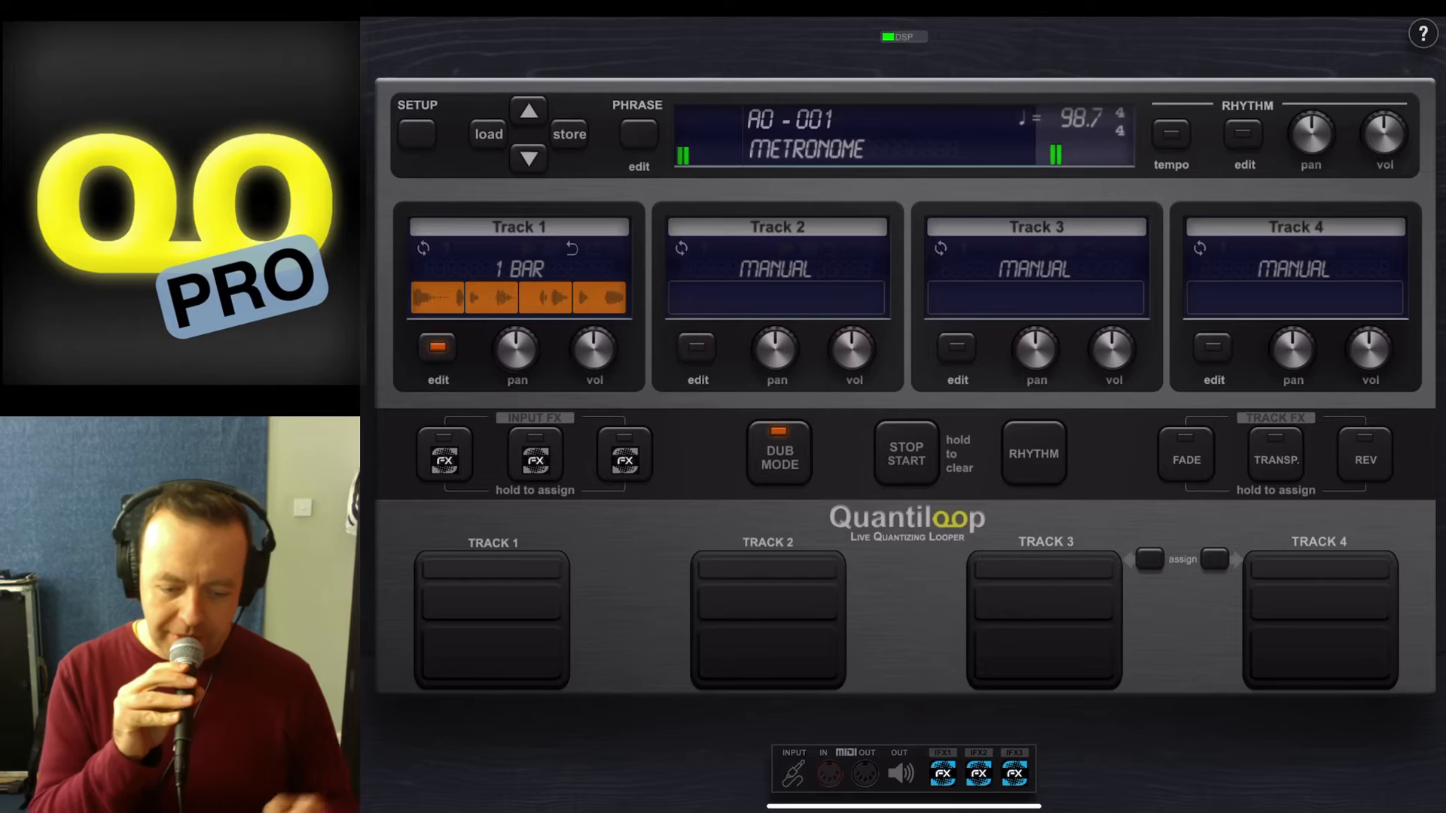
left_click(1171, 139)
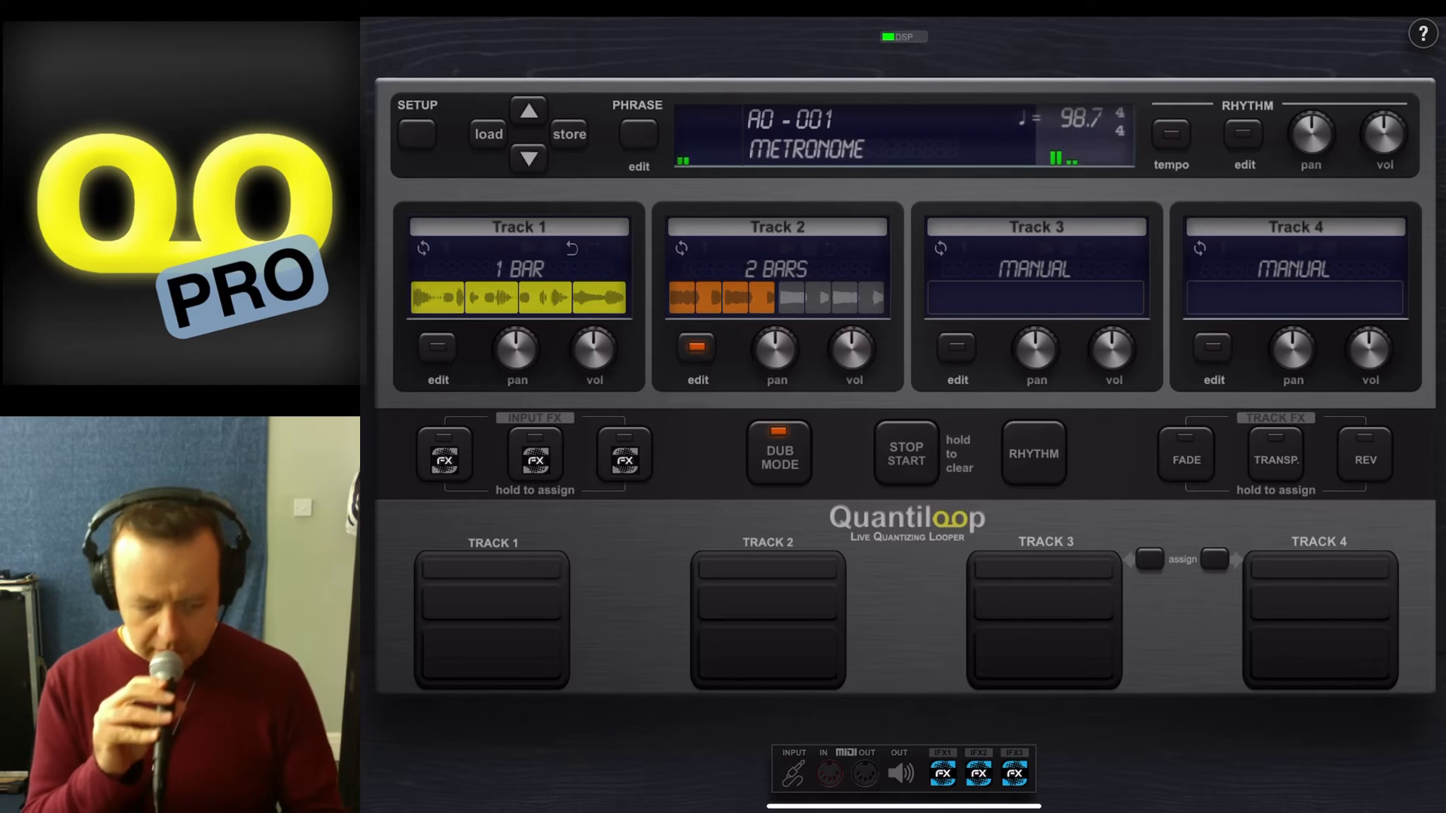
left_click(1043, 619)
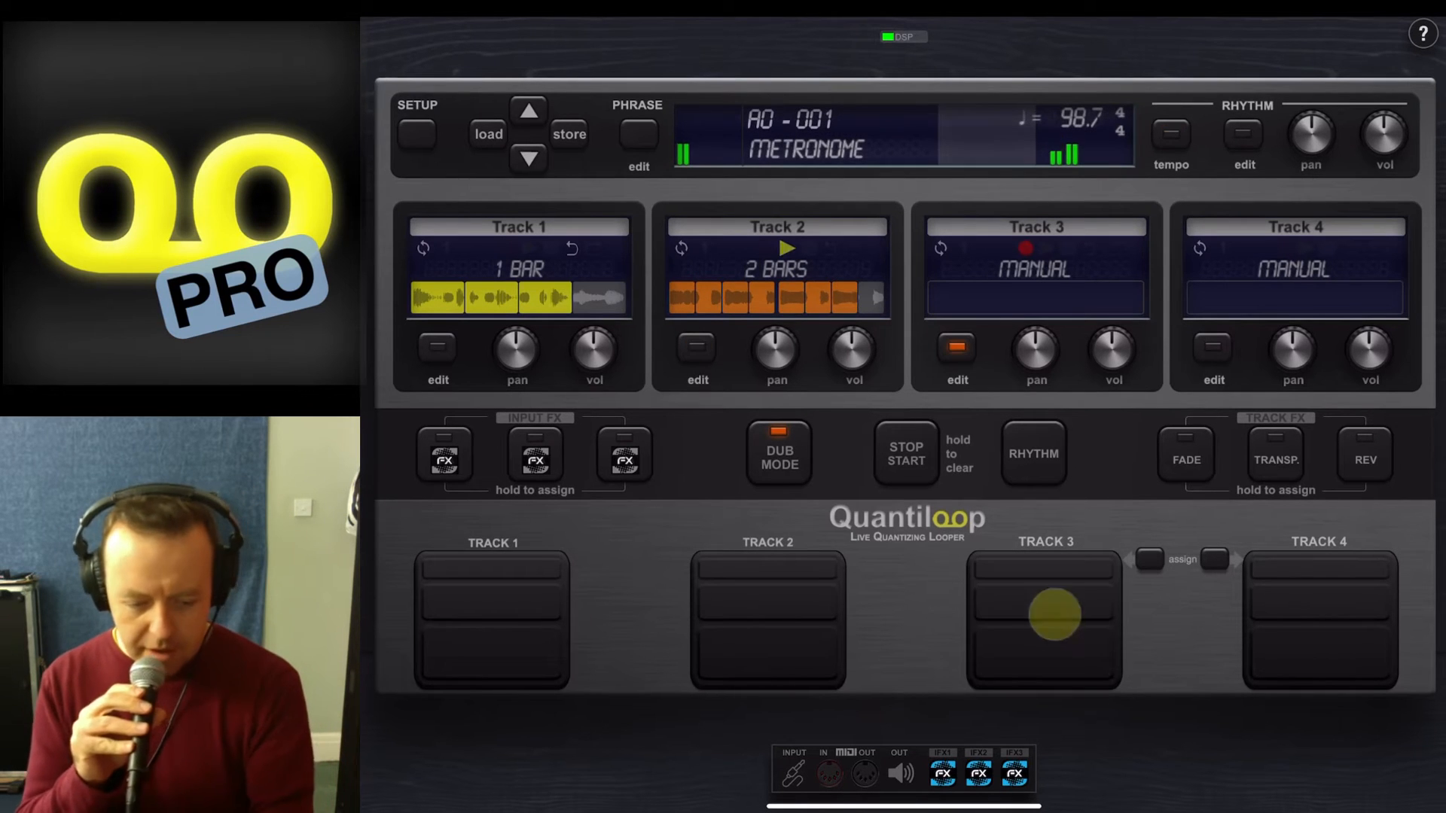
left_click(1042, 621)
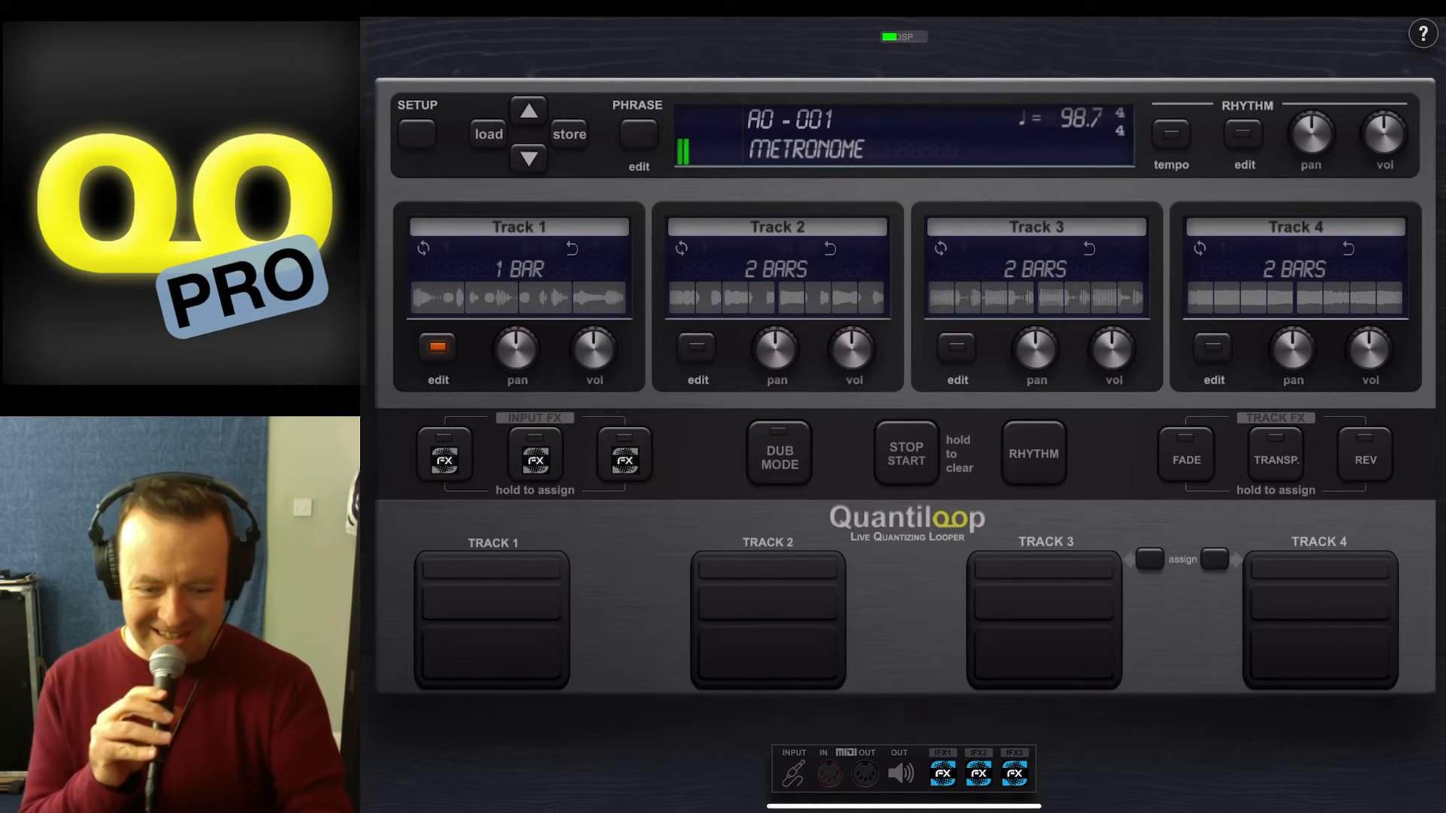
left_click(638, 134)
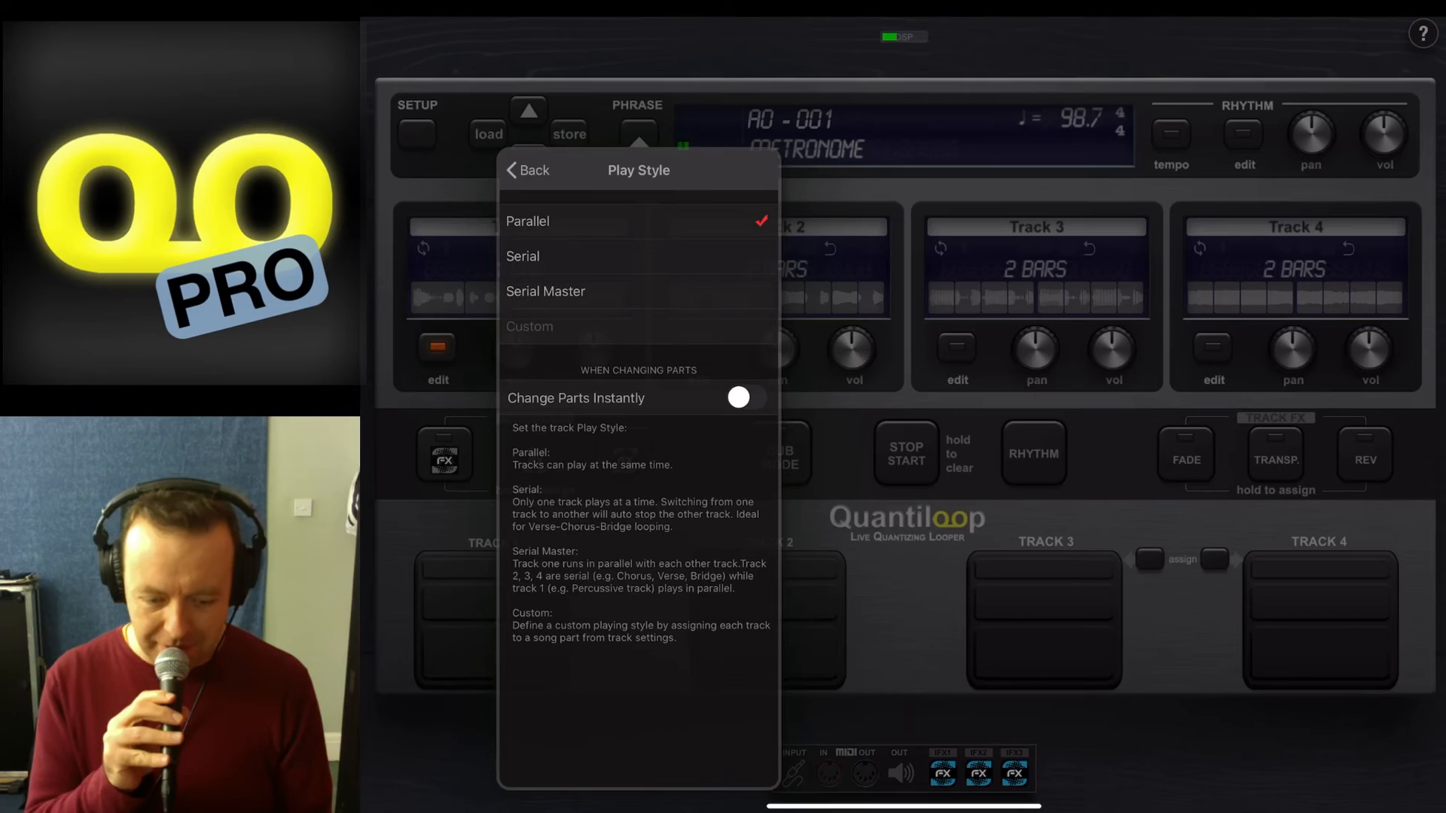
Choose Serial as the play style and close the options.
left_click(522, 256)
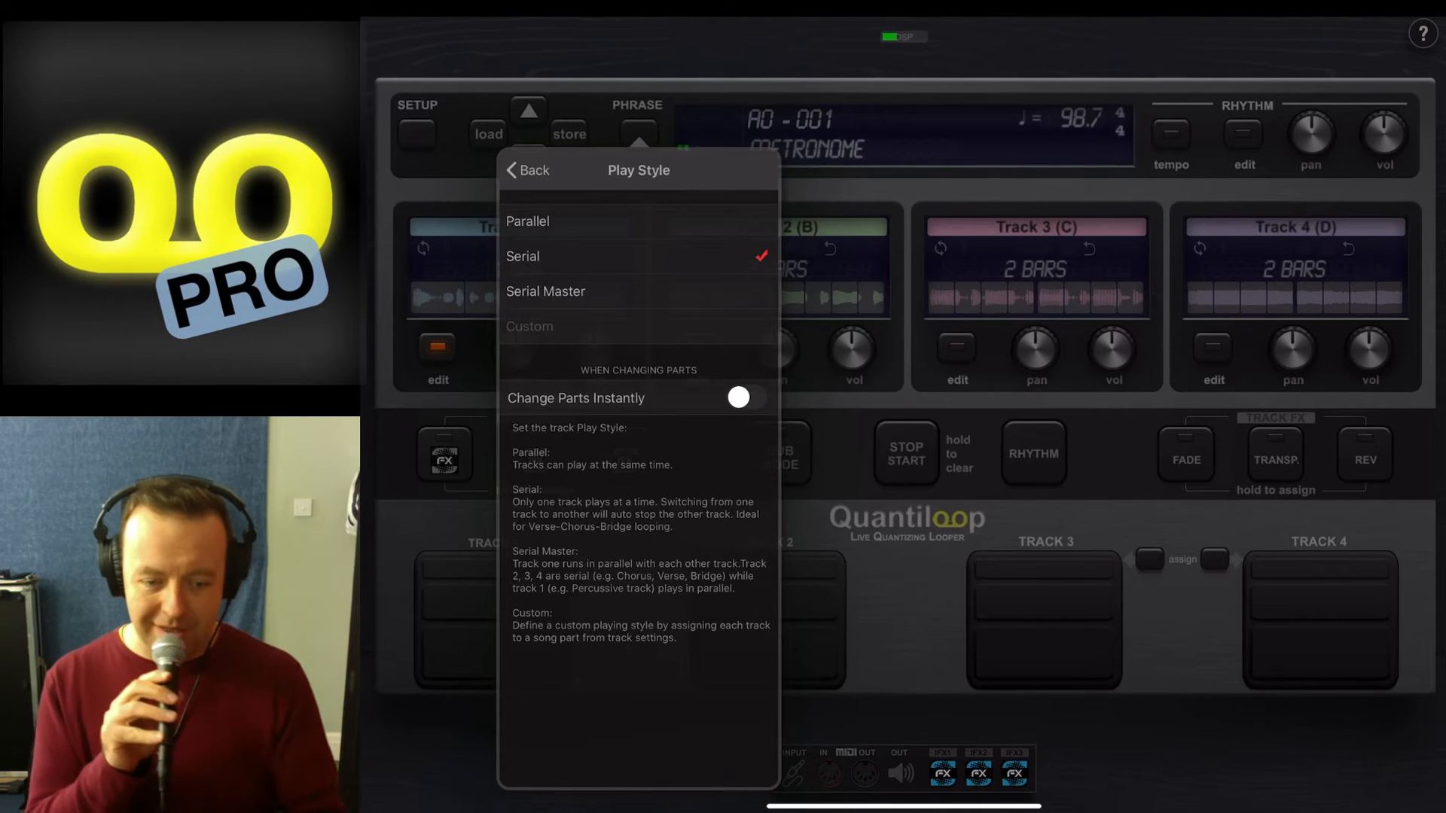
left_click(526, 170)
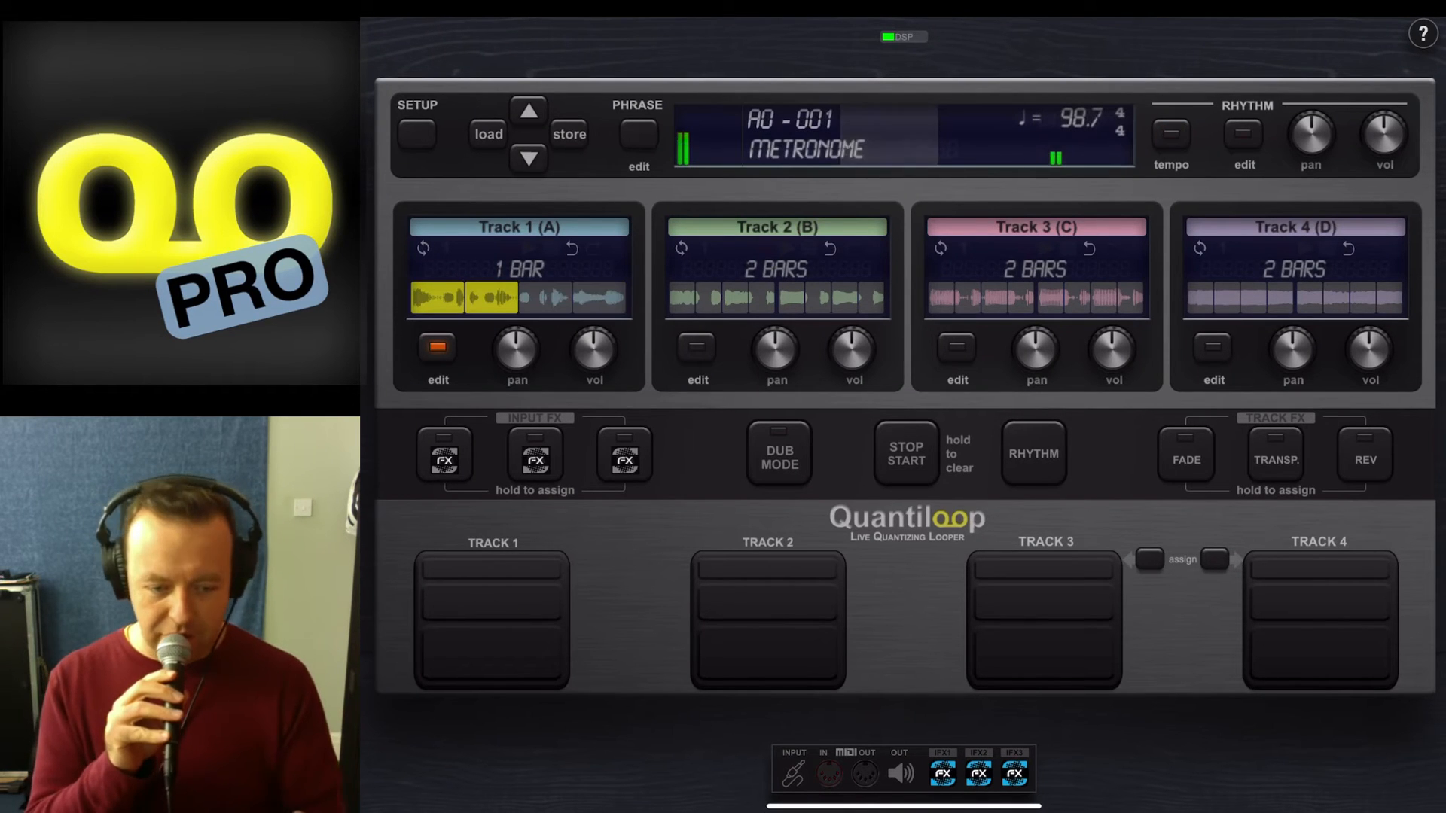
Play the Serial phrase, switching parts from Track 2 to Track 3, then back to Track 1.
left_click(1171, 139)
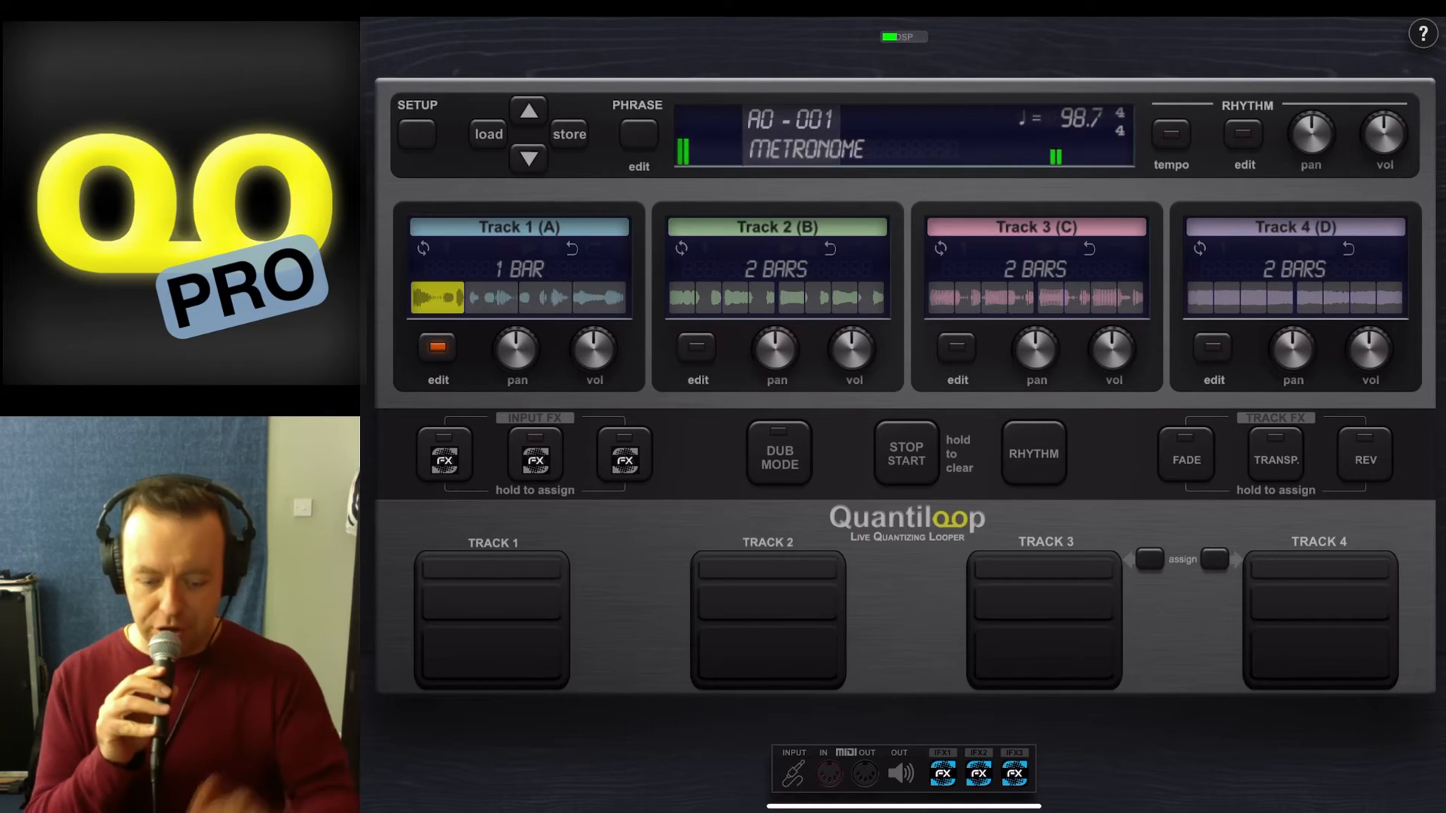
left_click(695, 350)
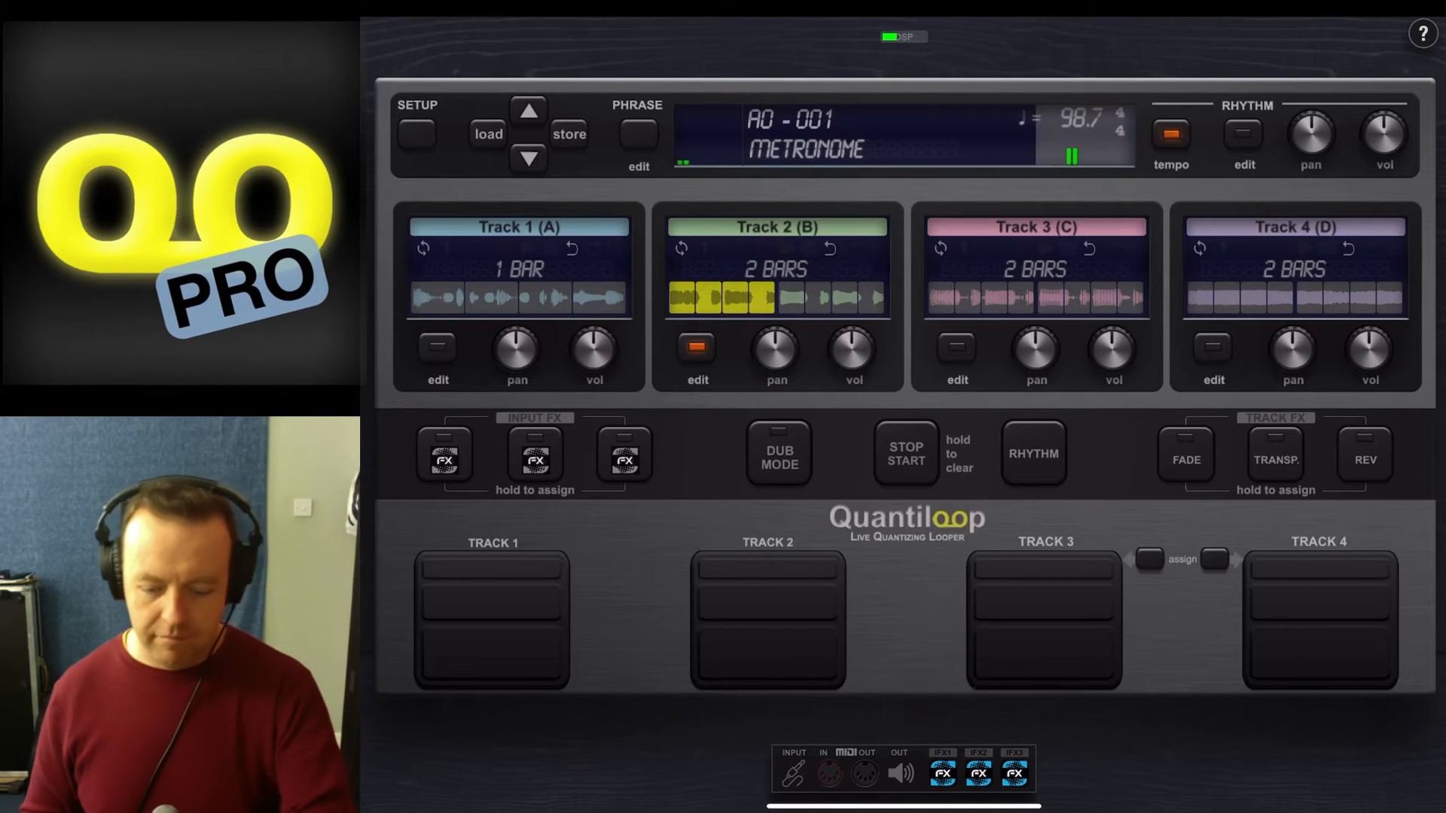
left_click(954, 355)
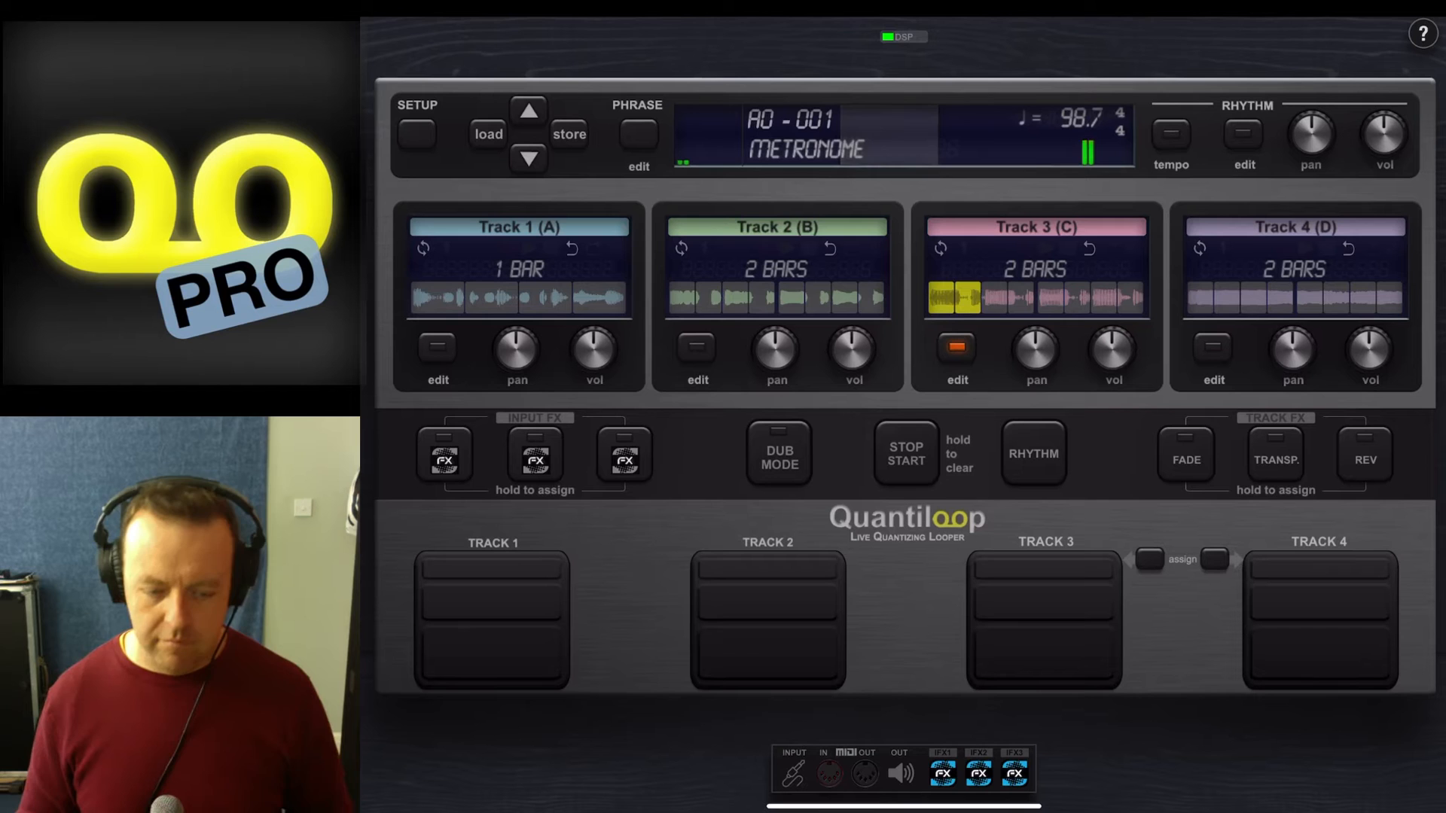
left_click(491, 620)
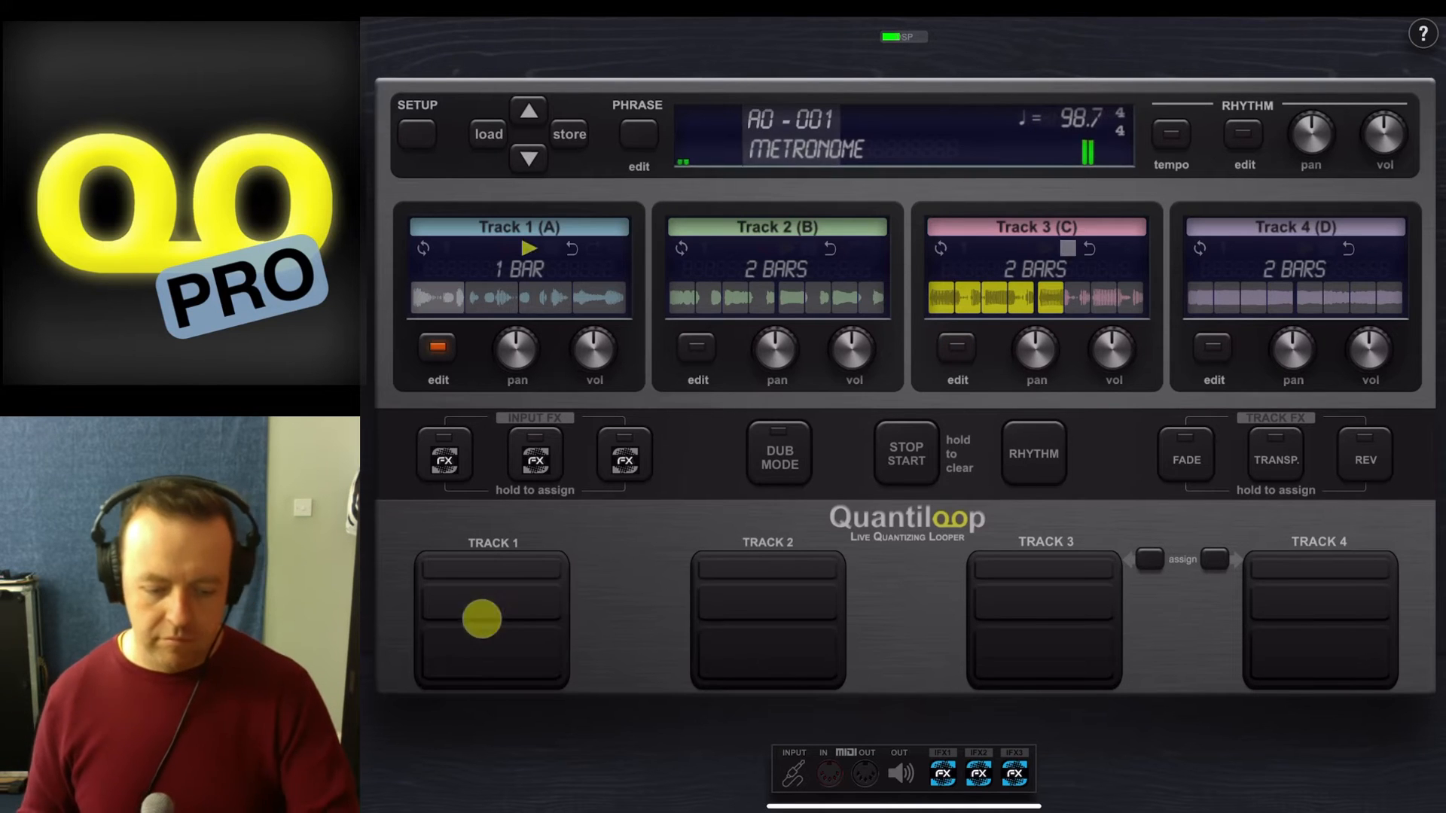
Stop playback and reopen the phrase settings showing Serial play style.
left_click(1170, 138)
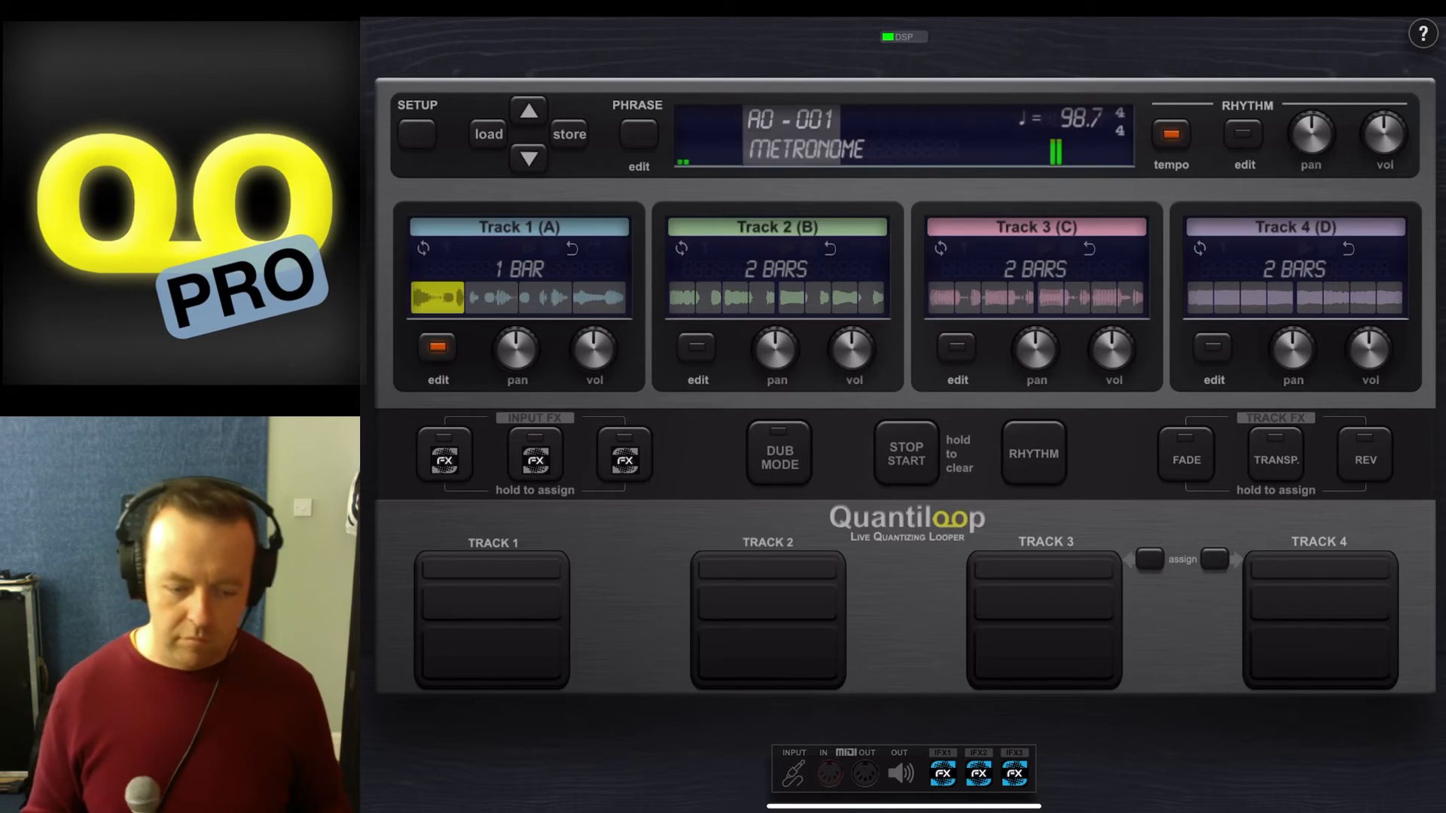
left_click(492, 622)
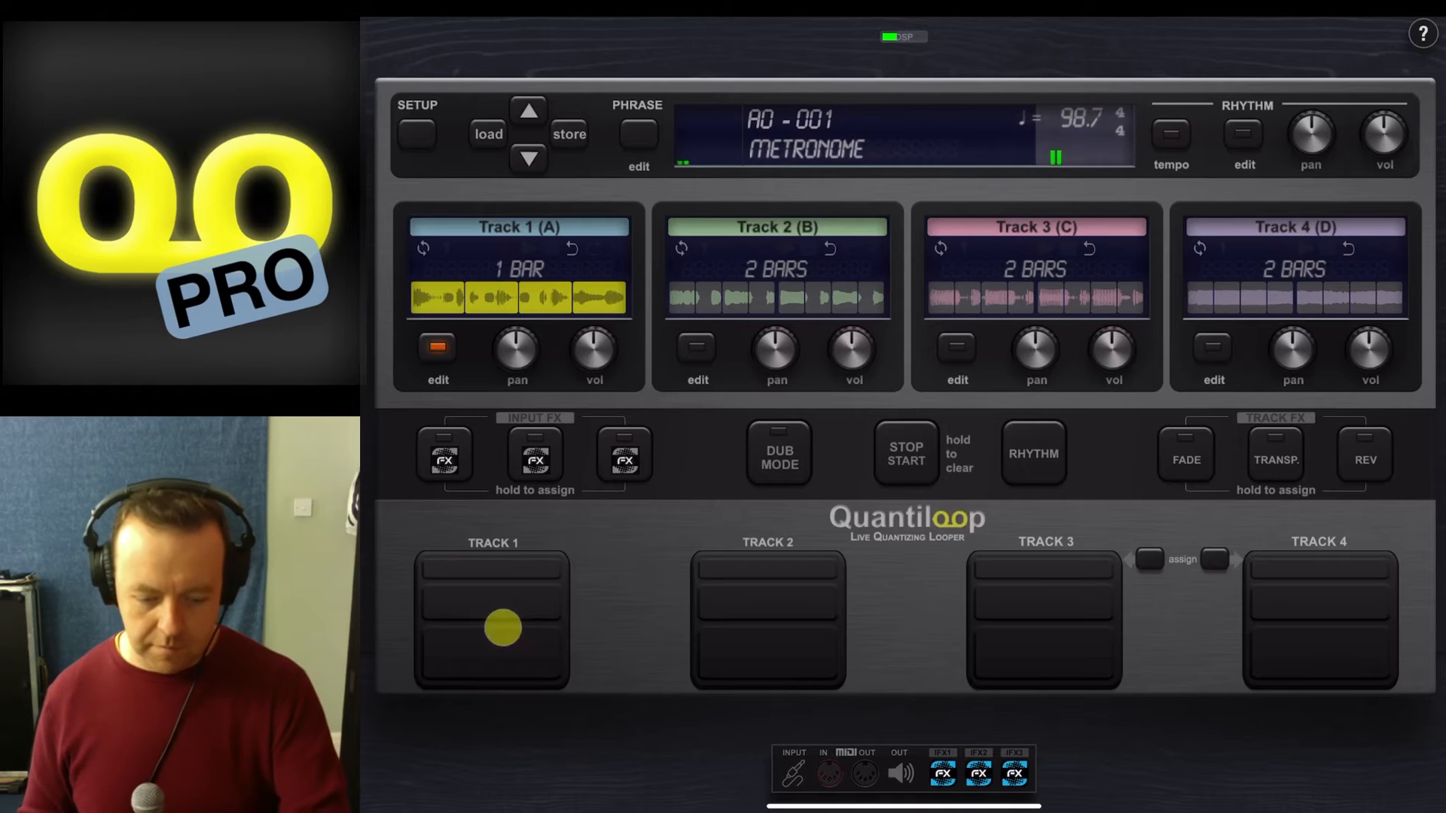
left_click(492, 621)
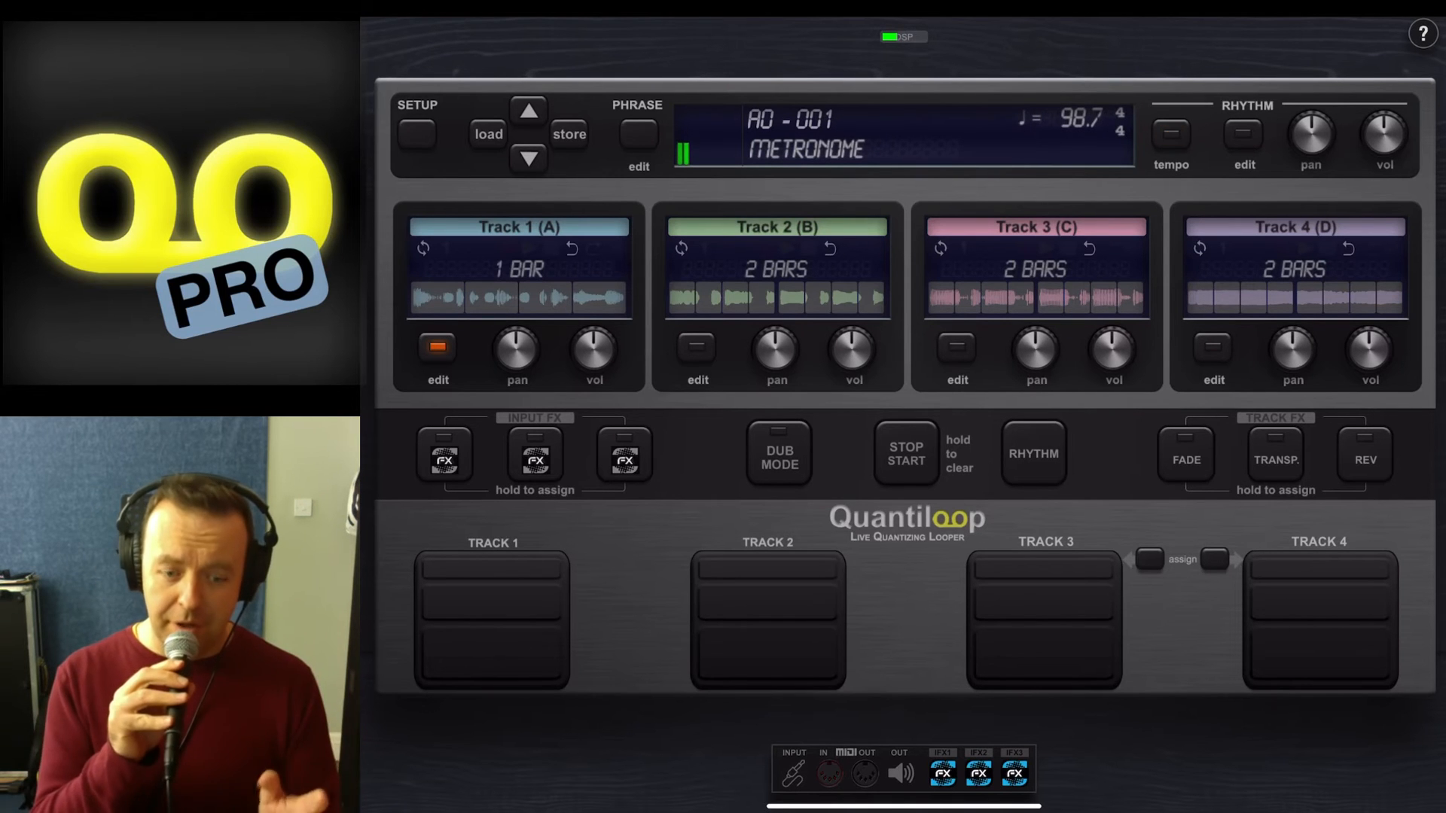
left_click(638, 134)
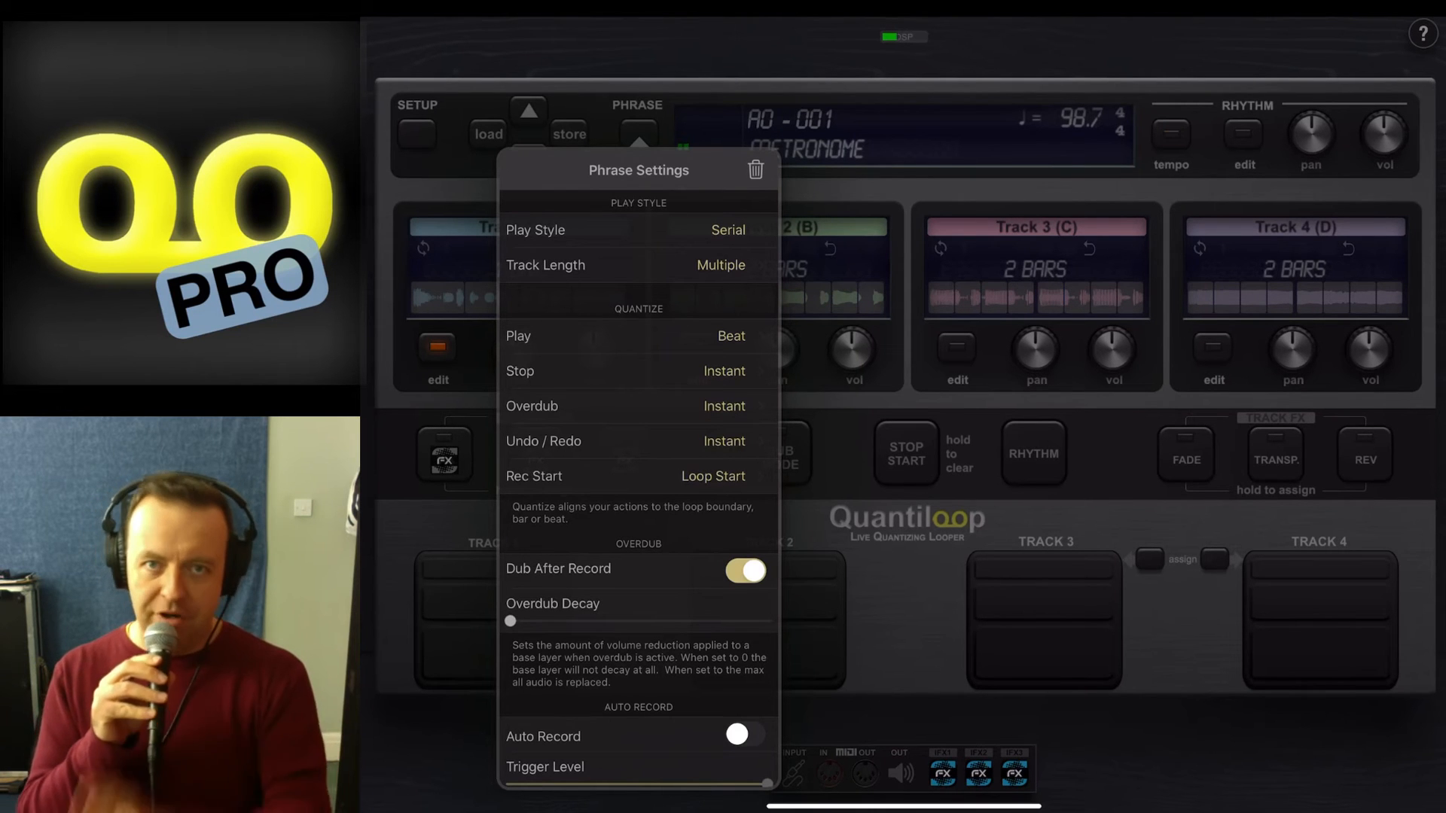
Select Serial Master as the play style and close the options.
left_click(623, 230)
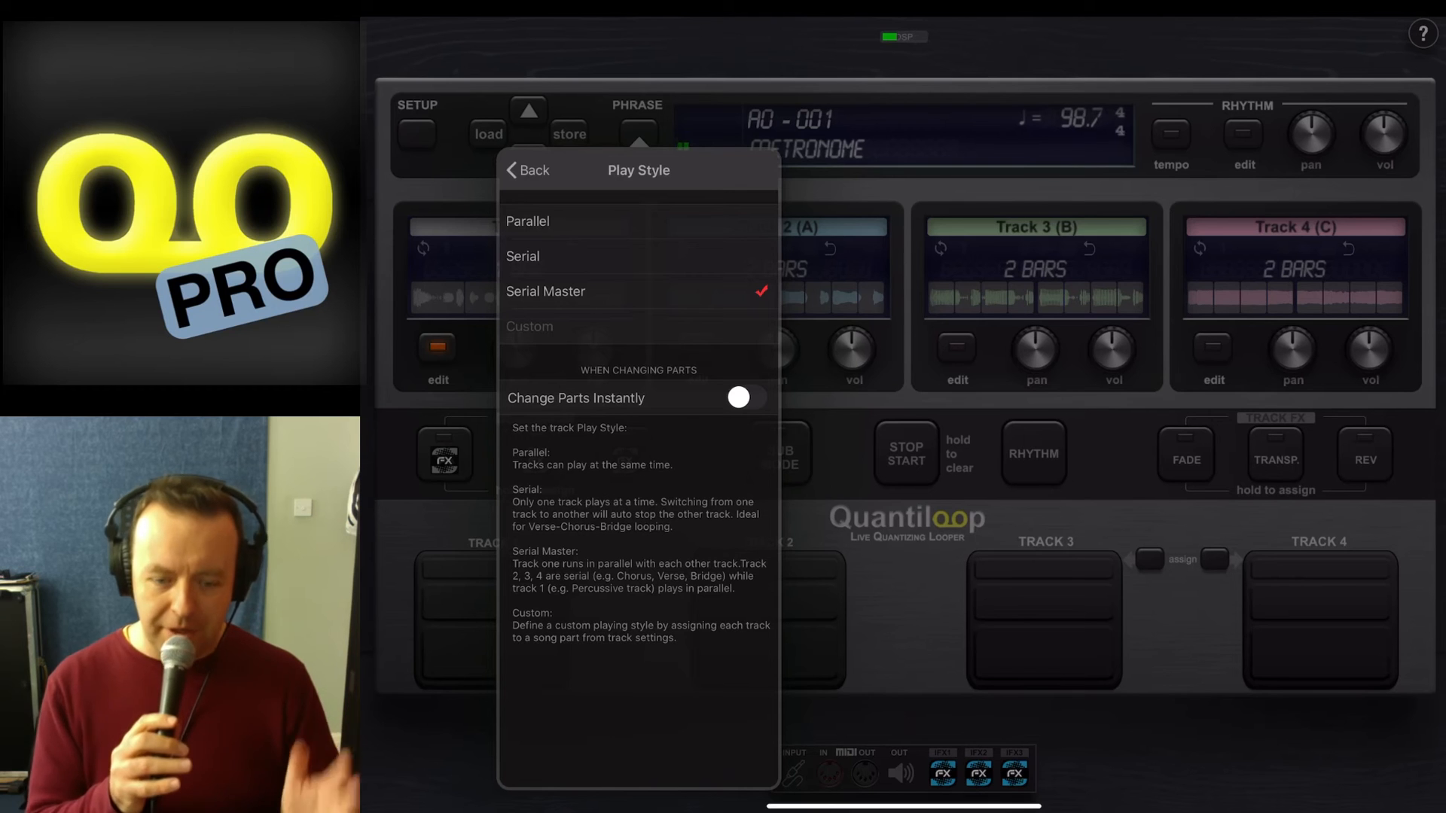
left_click(529, 171)
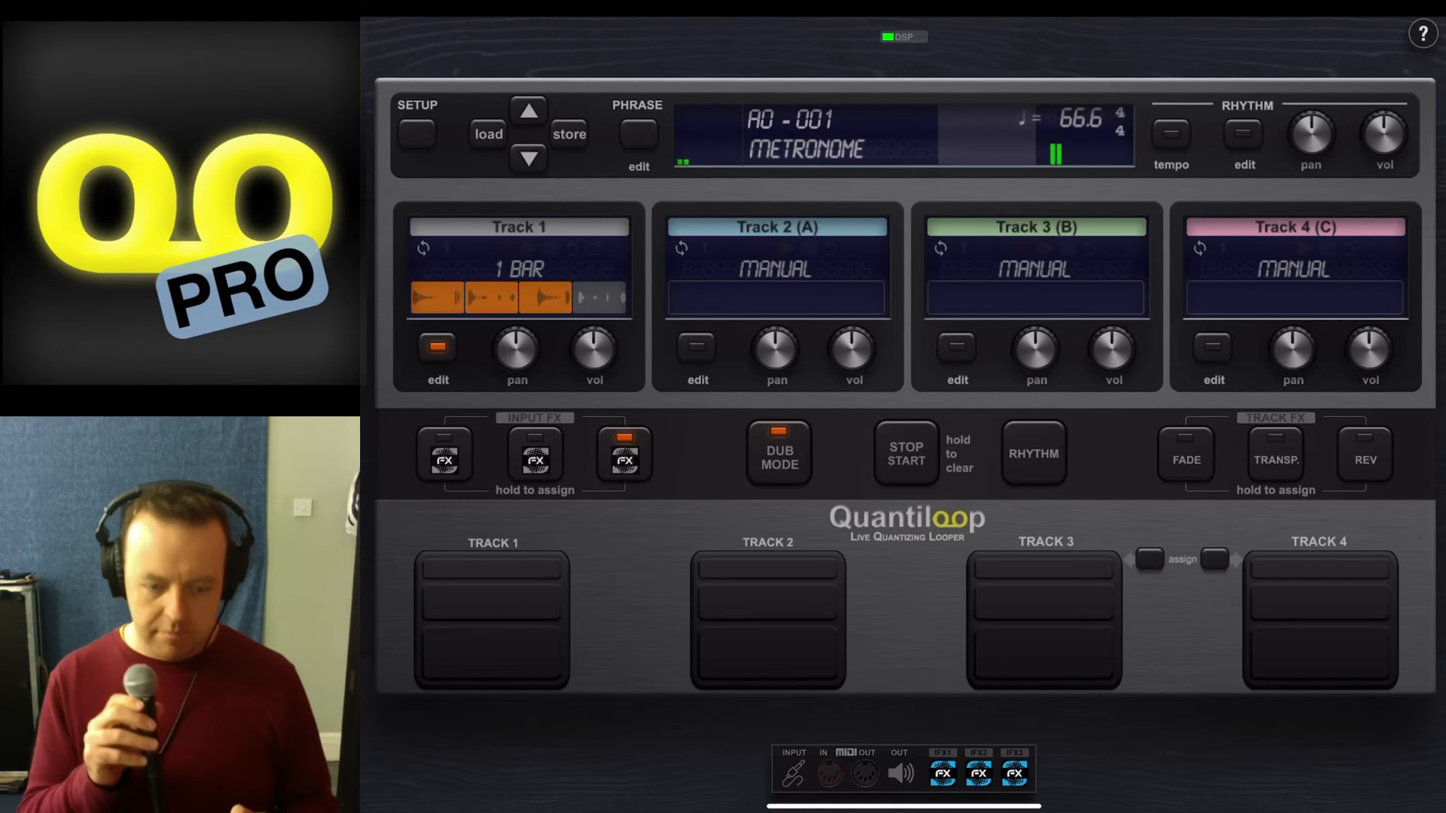
Finish the Track 1 loop and record loops on Tracks 2 and 3 in Serial Master.
left_click(1170, 136)
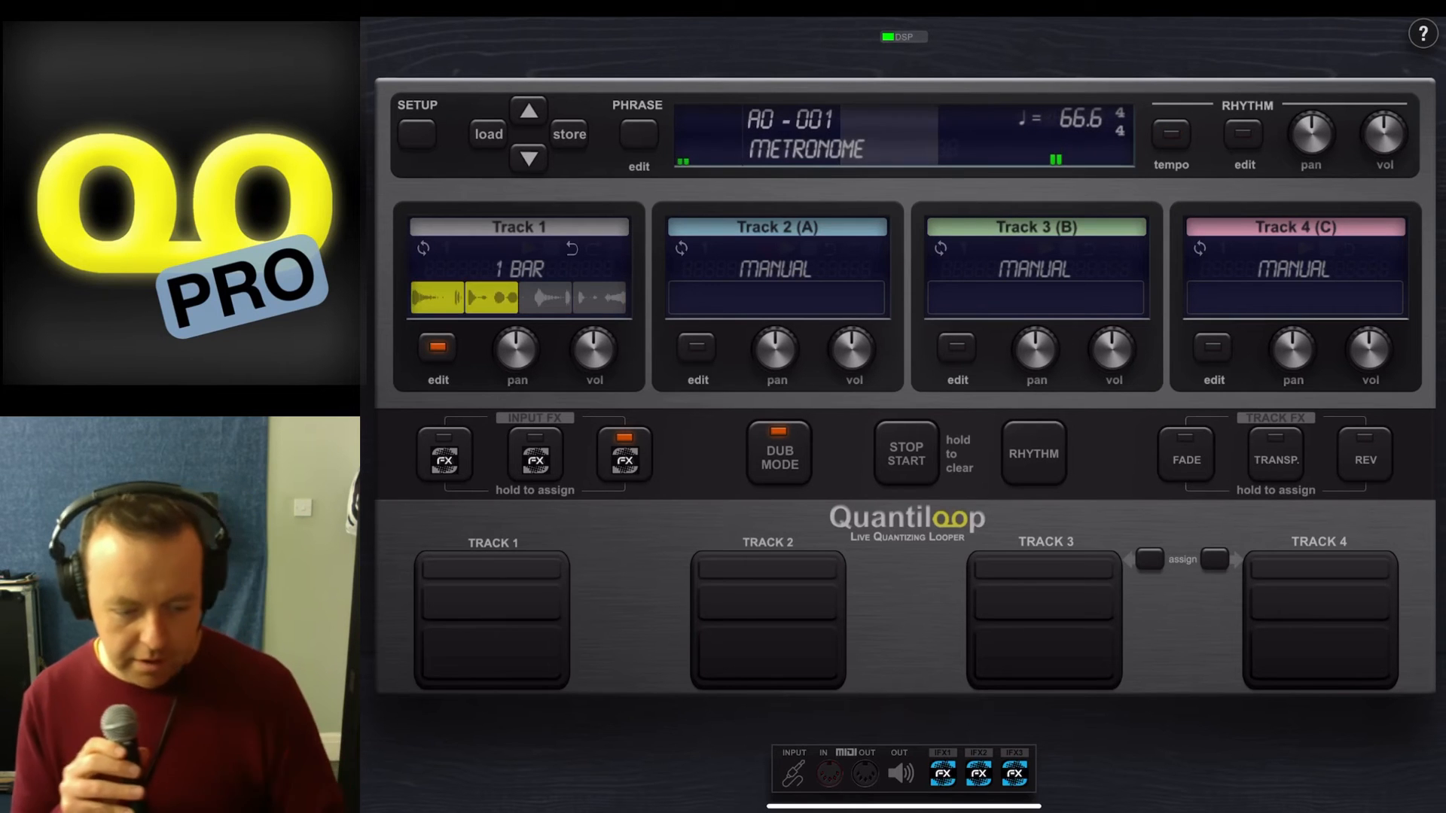
left_click(533, 453)
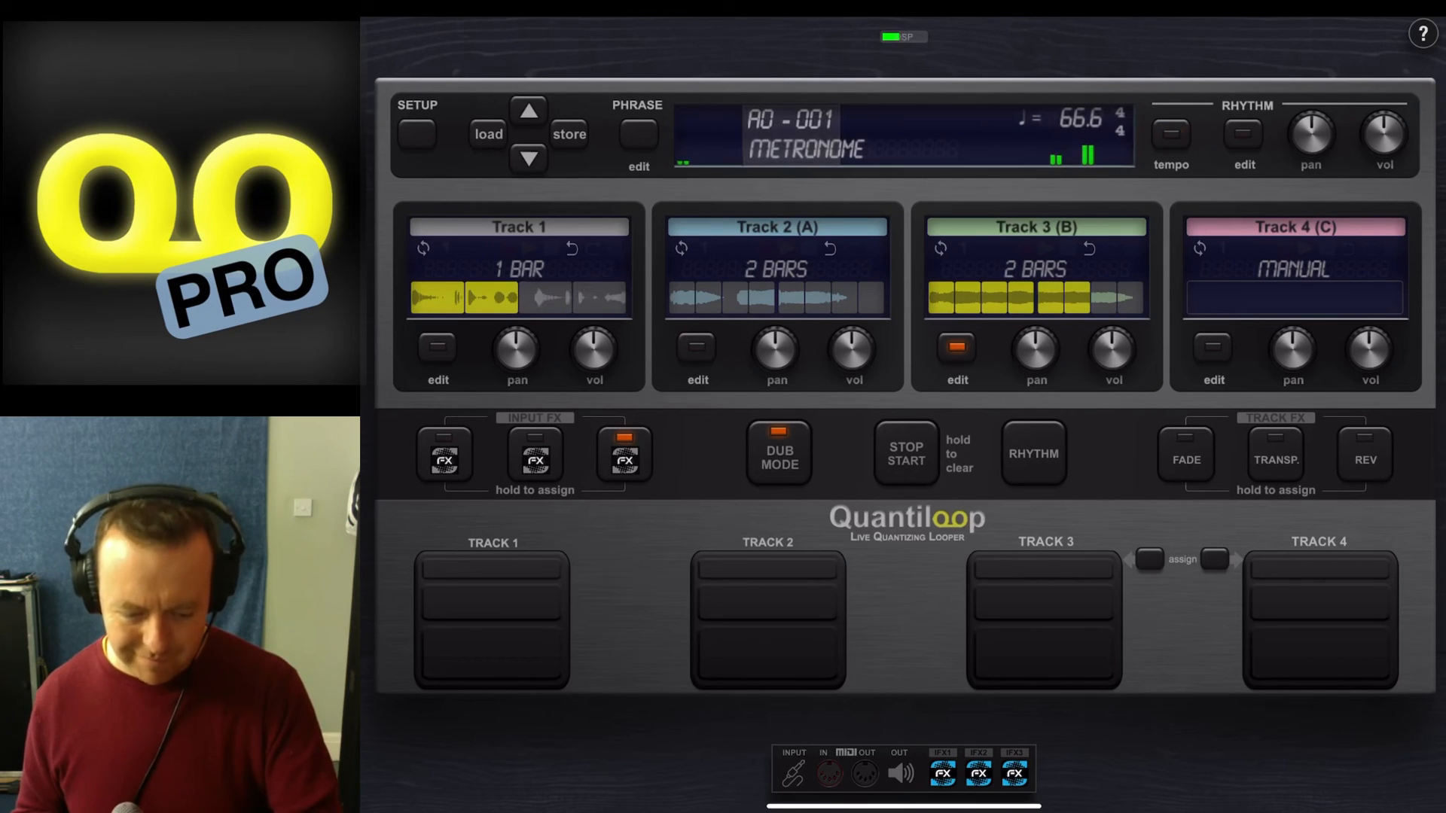
left_click(1042, 620)
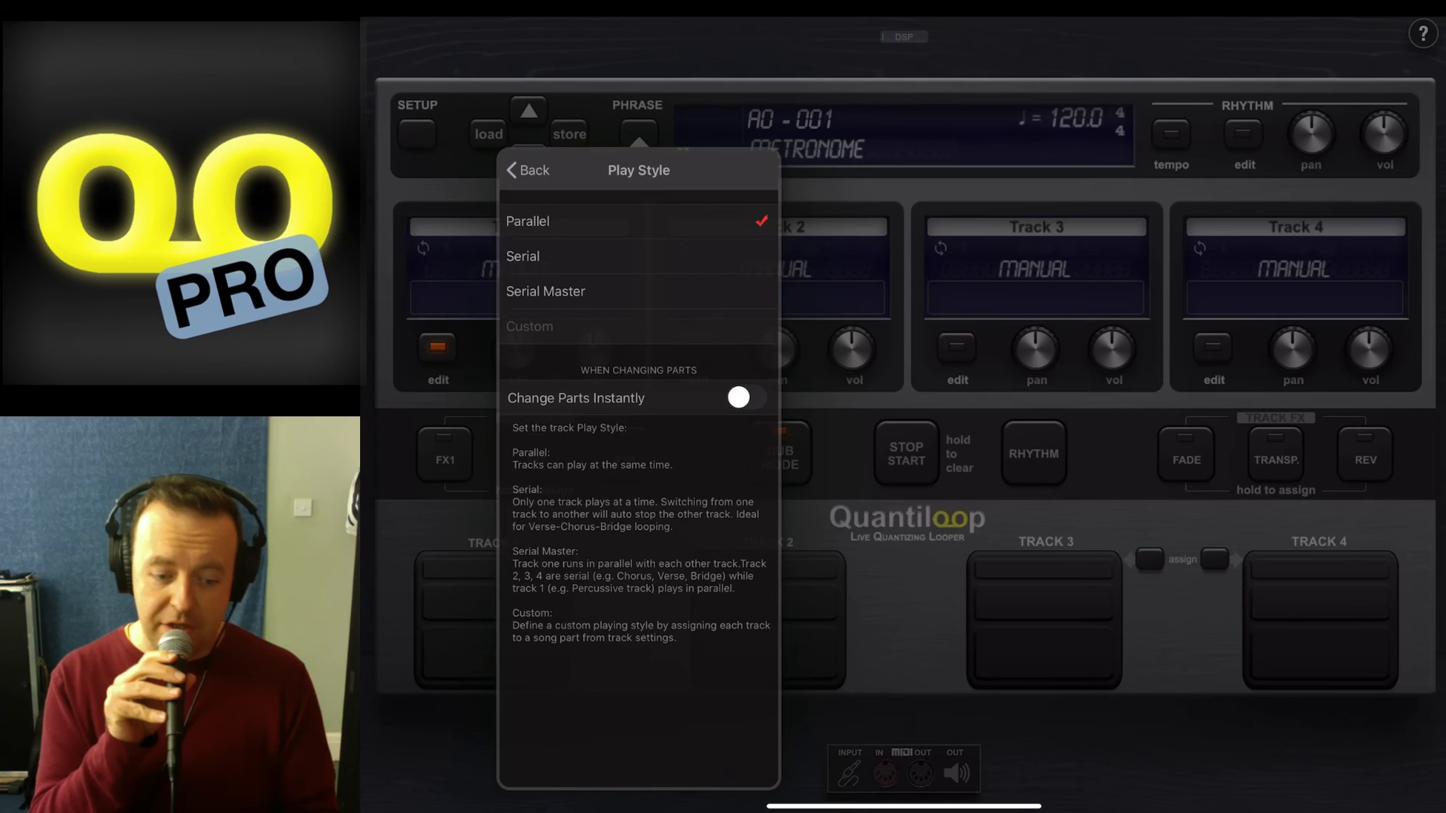
Reopen Play Style to confirm Parallel, then go back to Phrase Settings.
left_click(524, 170)
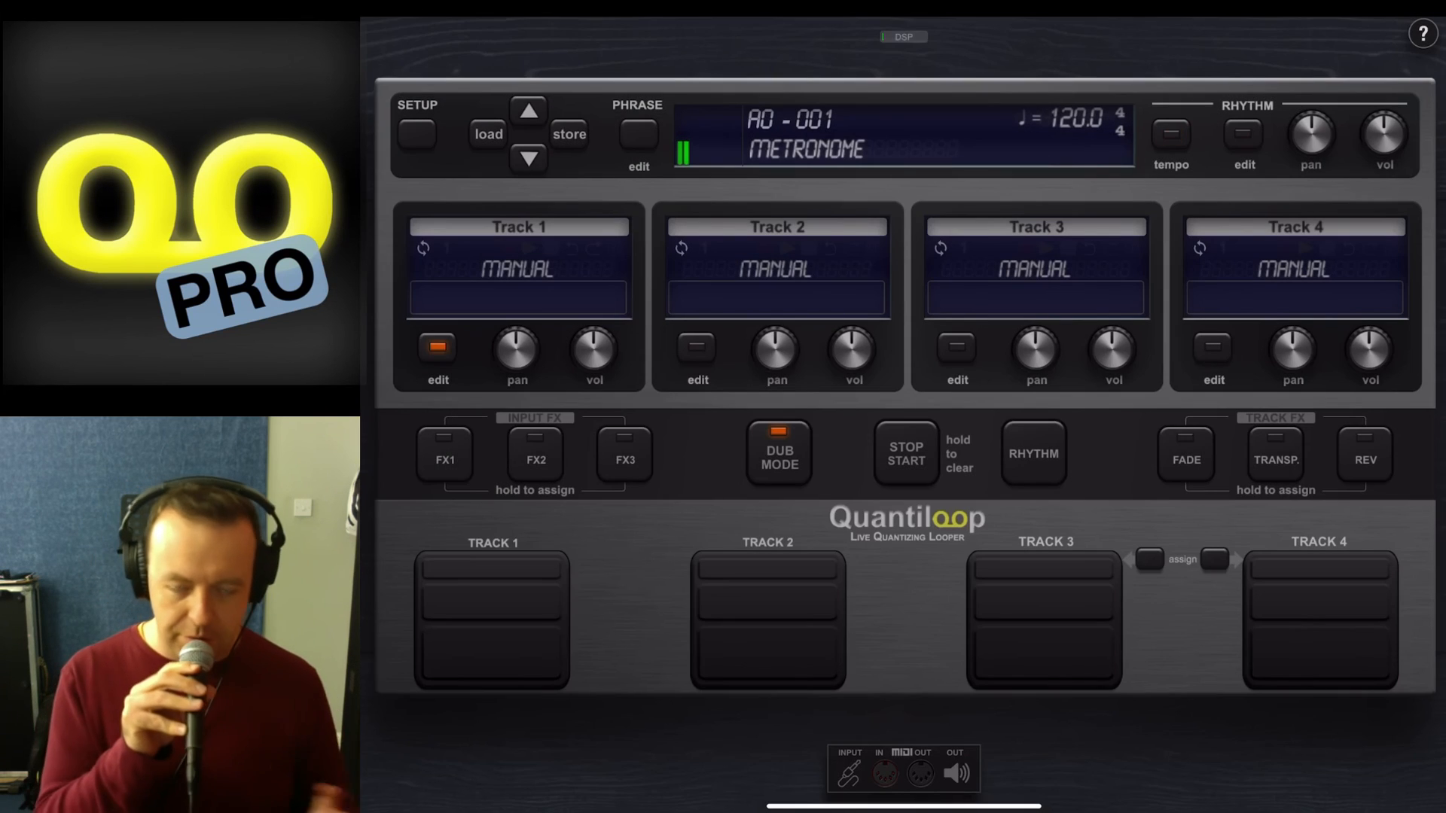
left_click(637, 135)
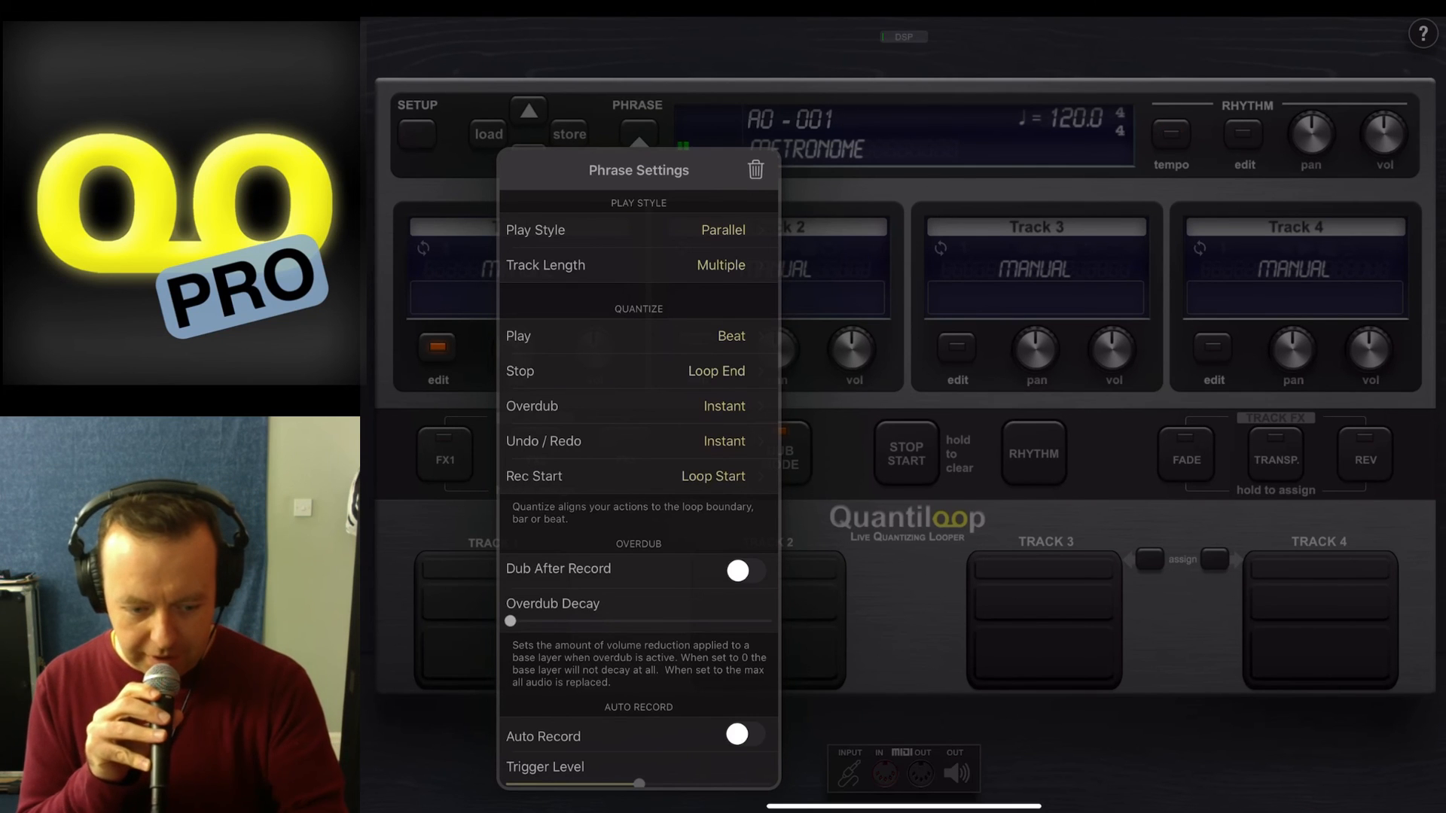
left_click(637, 230)
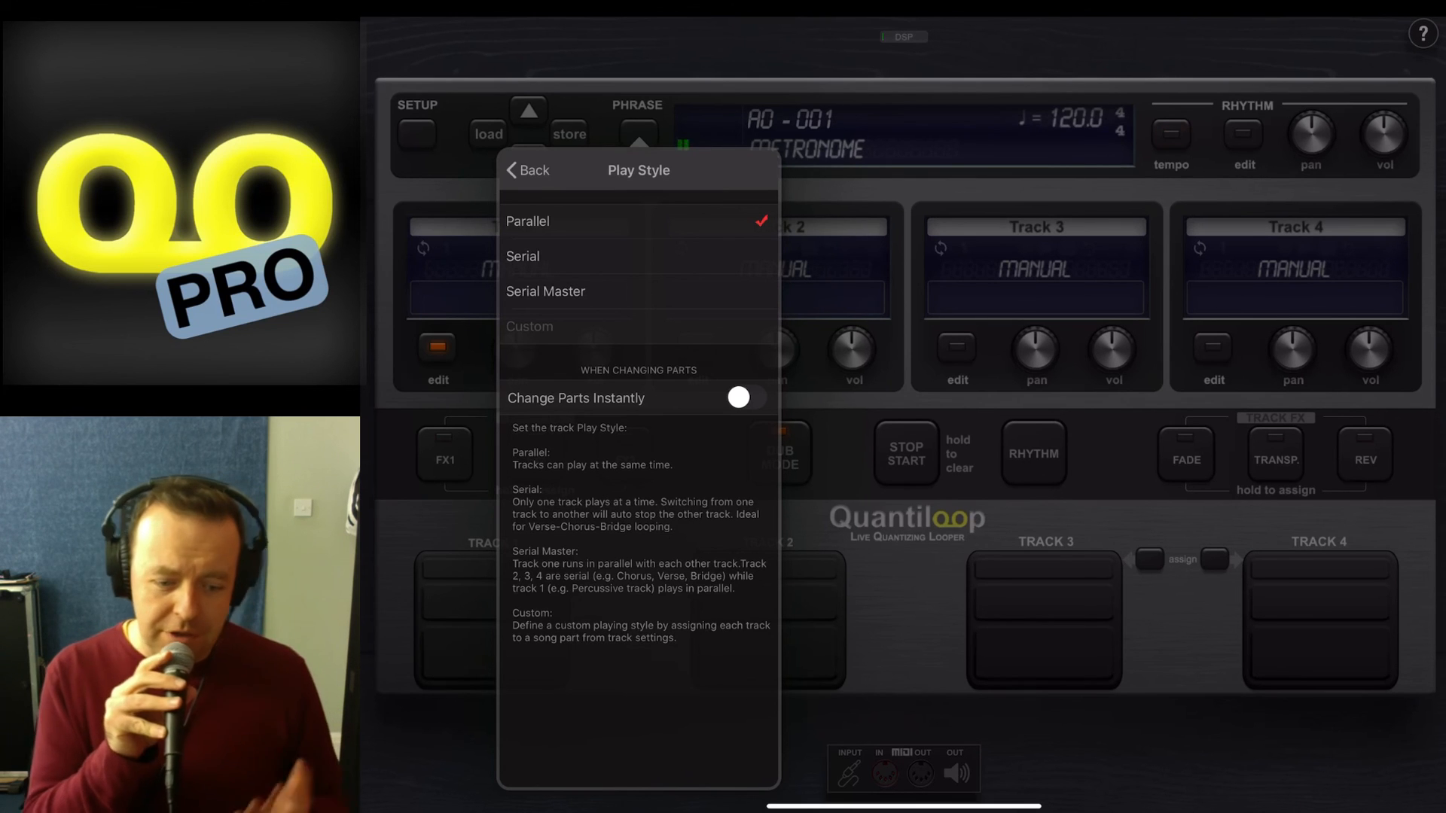
left_click(527, 170)
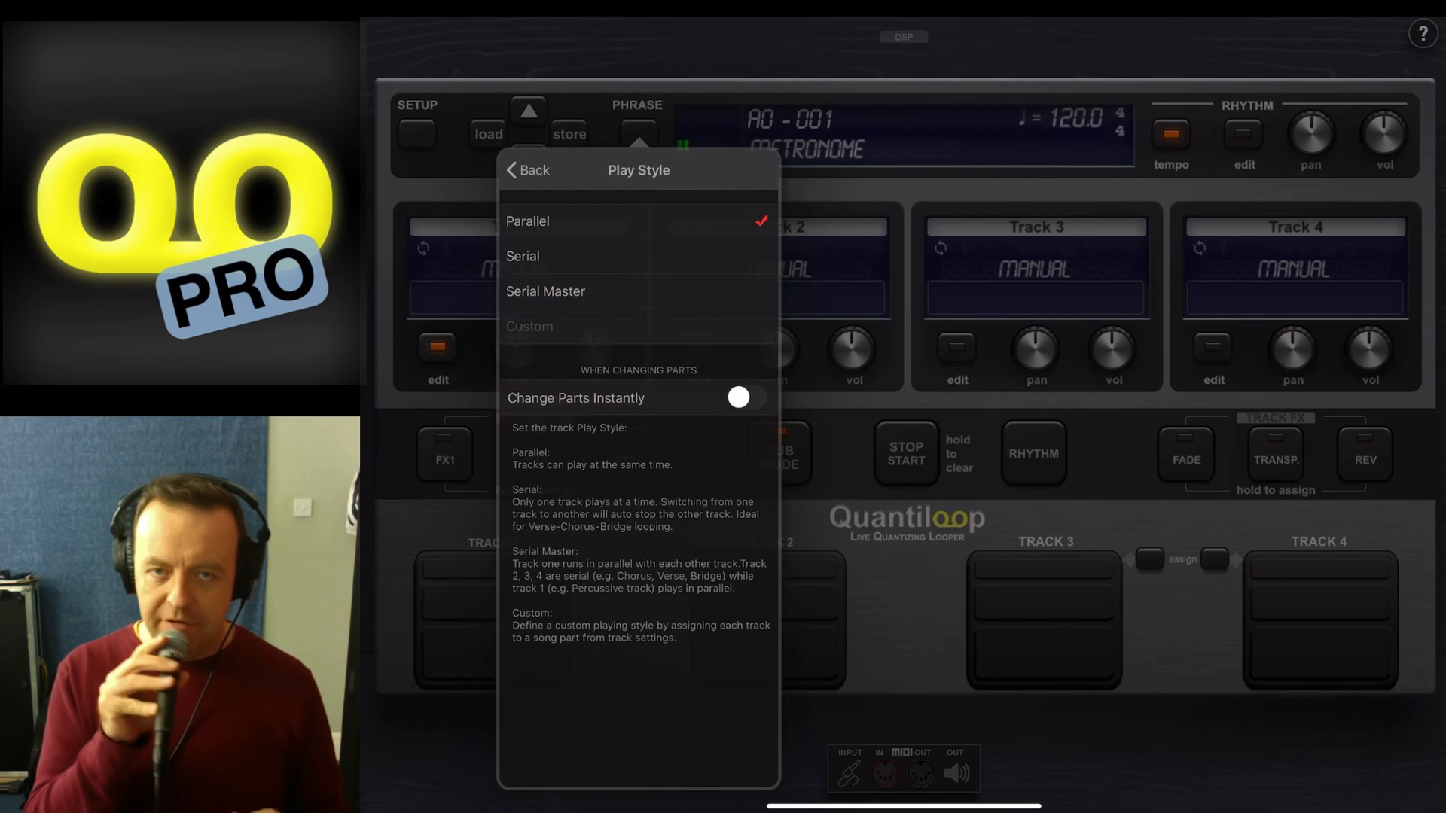
left_click(527, 170)
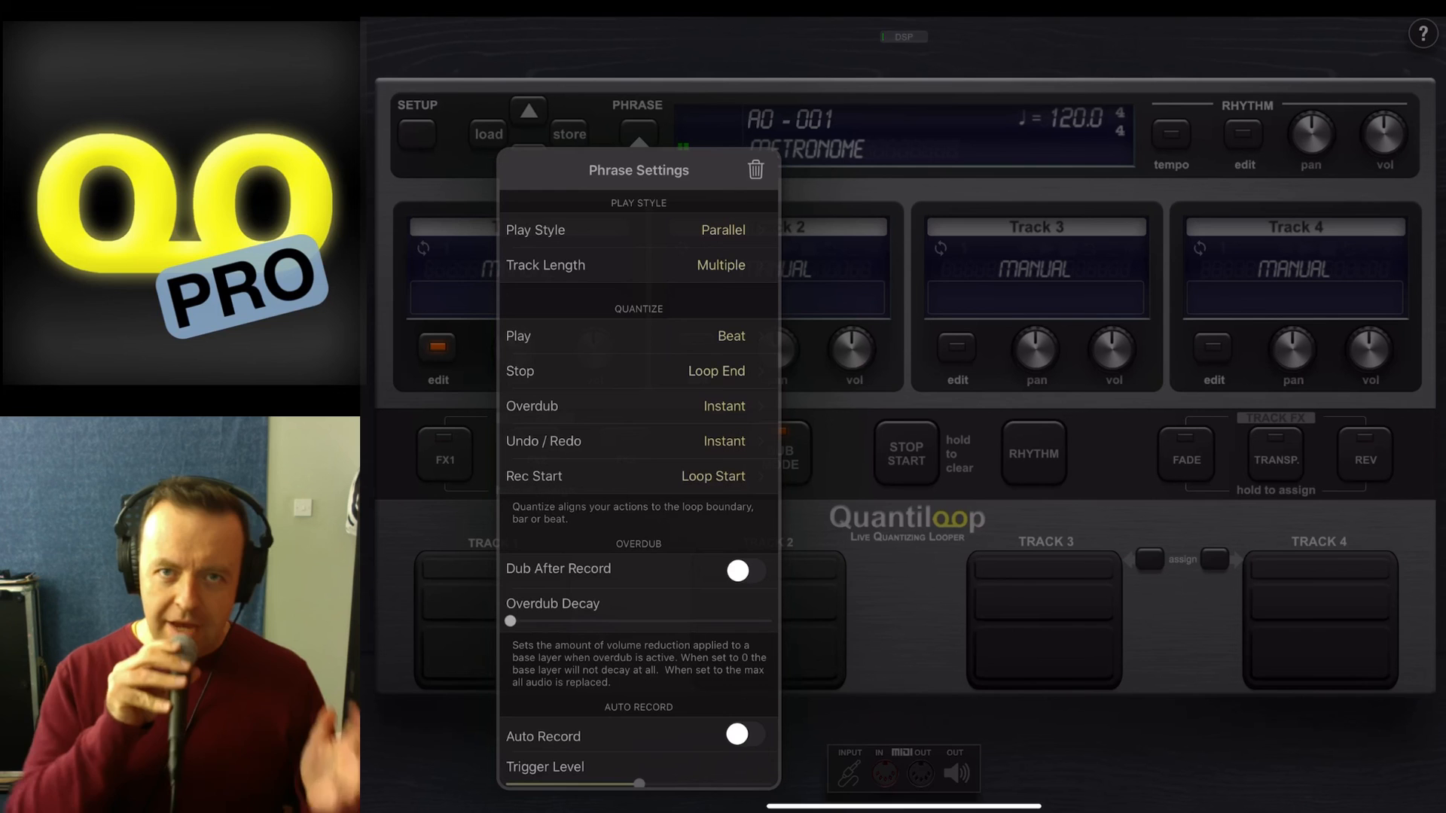